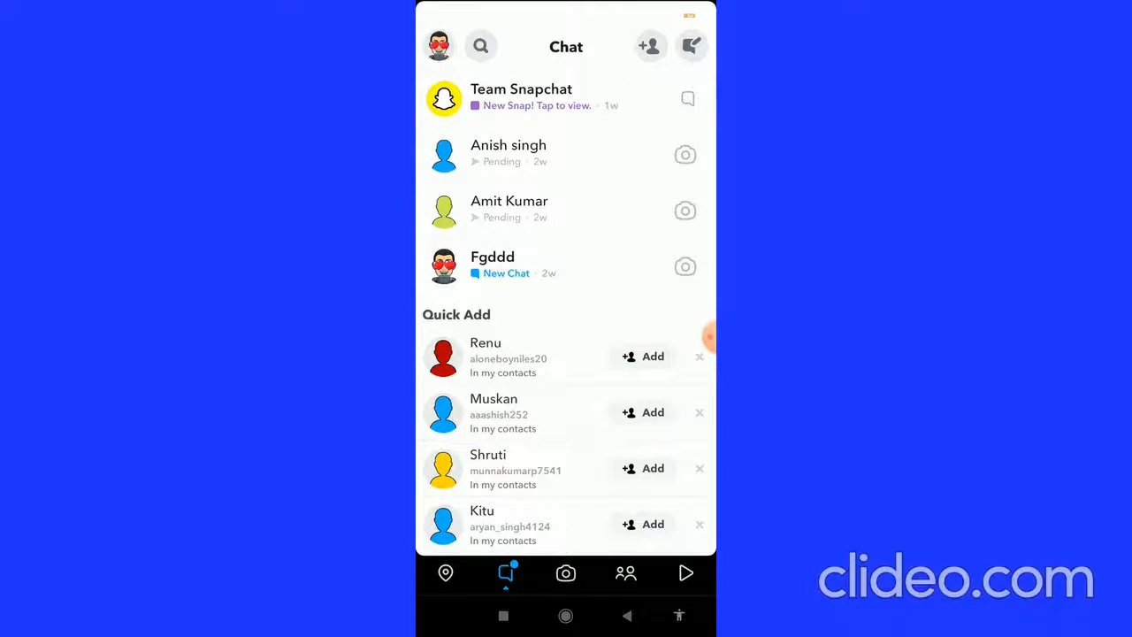
# Reach the profile page showing the Snapcode and Stories section
pyautogui.scroll(-3)
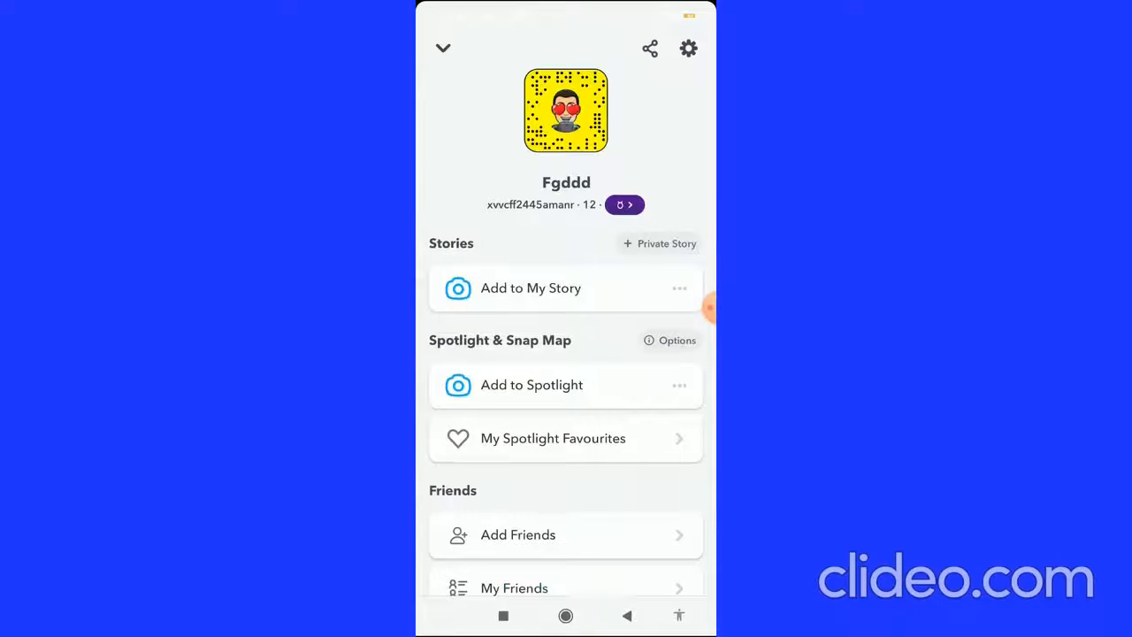
# Enter Settings from the profile's gear icon and reach Account Actions
pyautogui.click(688, 49)
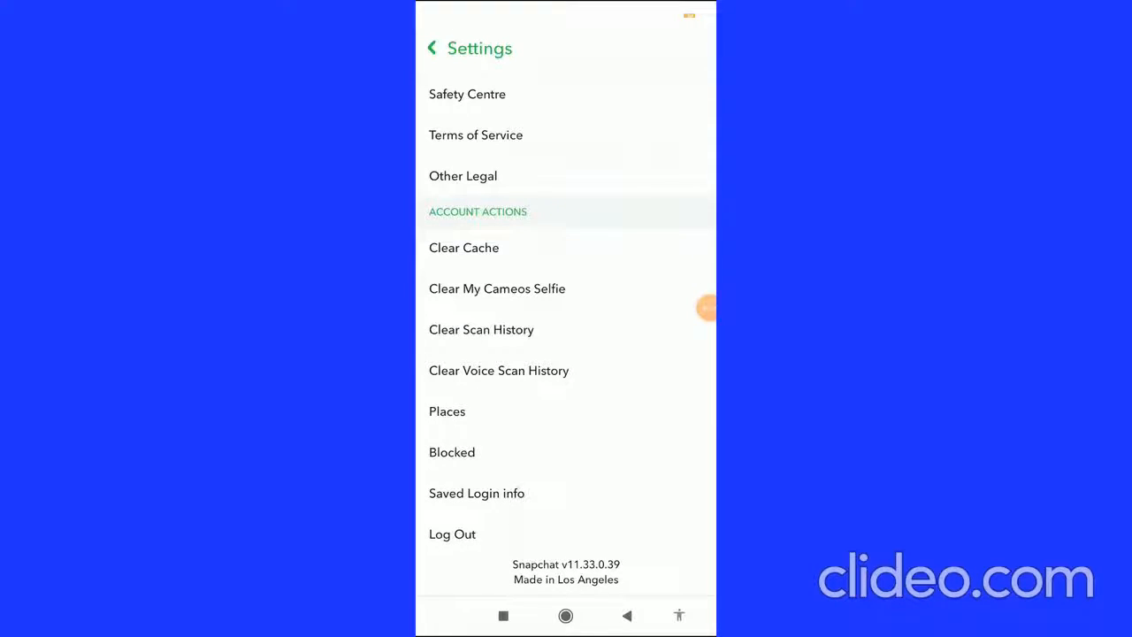
# Clear all caches via Clear Cache and confirm with Continue, returning to Settings
pyautogui.click(463, 248)
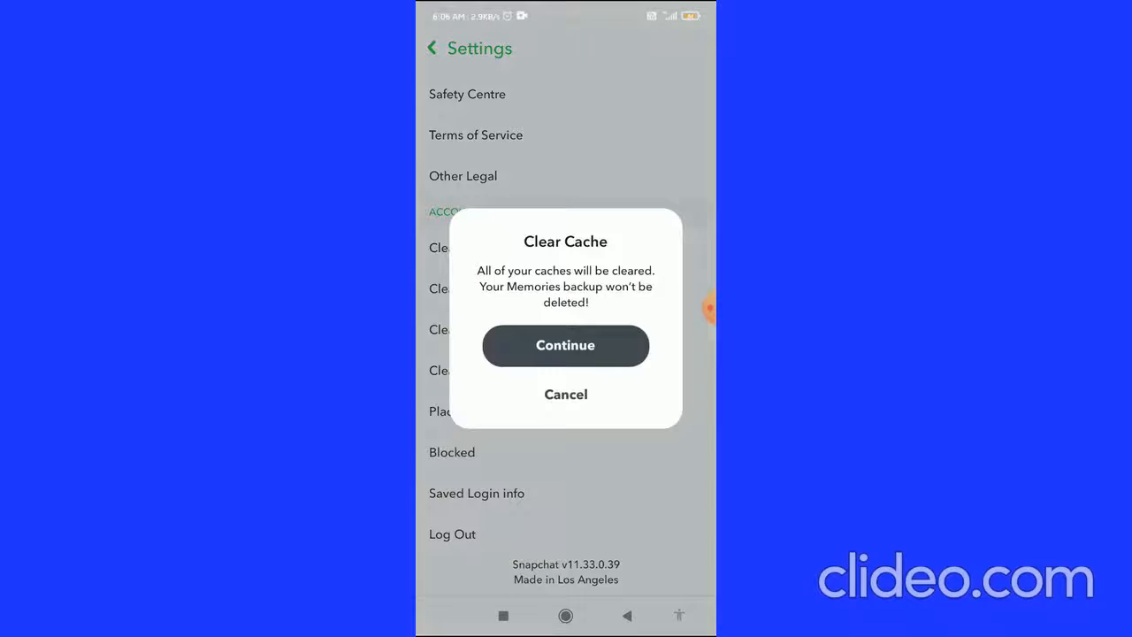
pyautogui.click(566, 345)
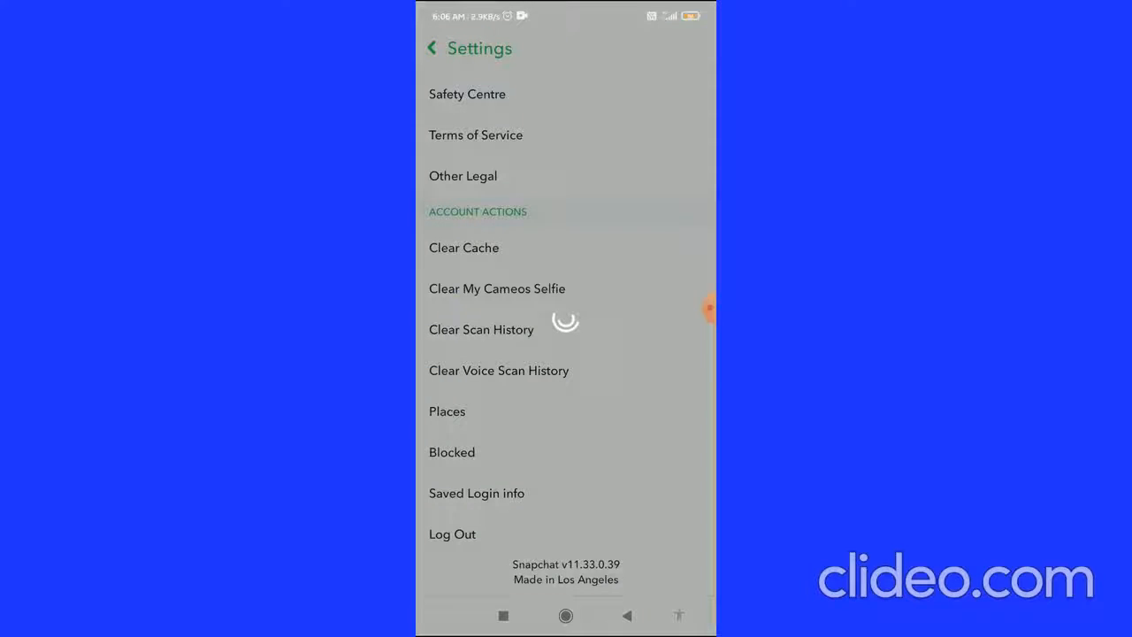
pyautogui.click(463, 247)
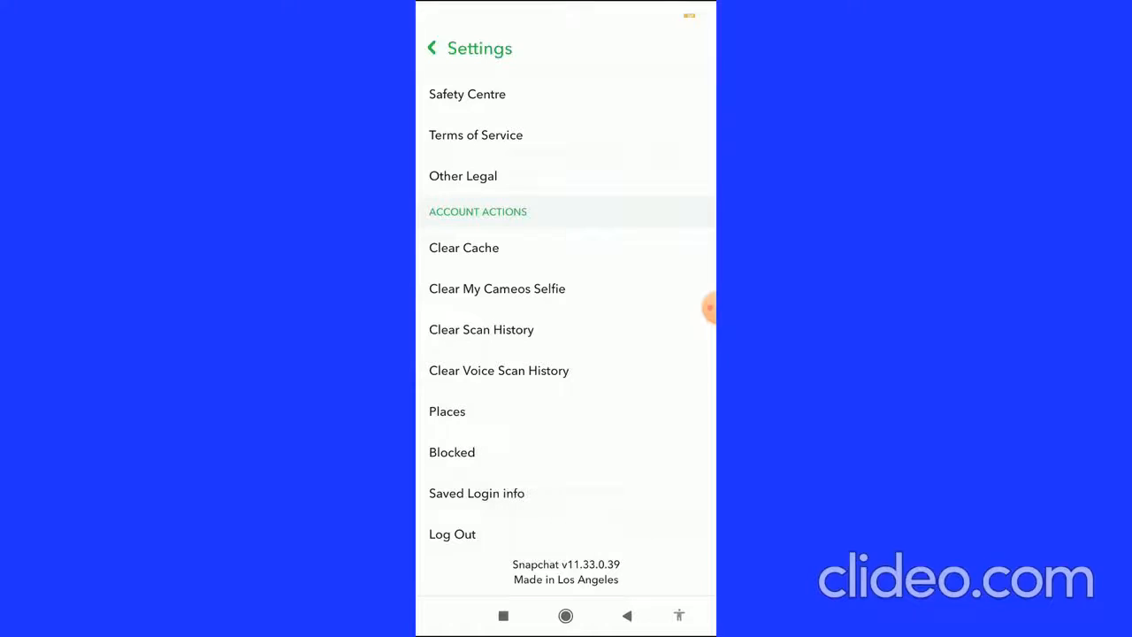
pyautogui.click(697, 308)
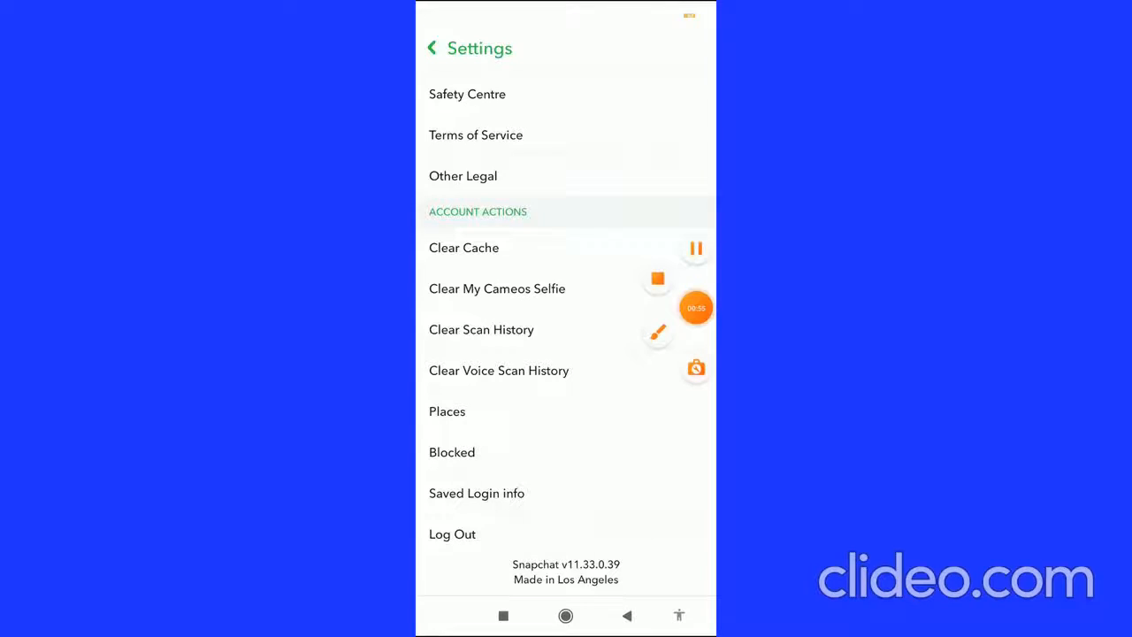